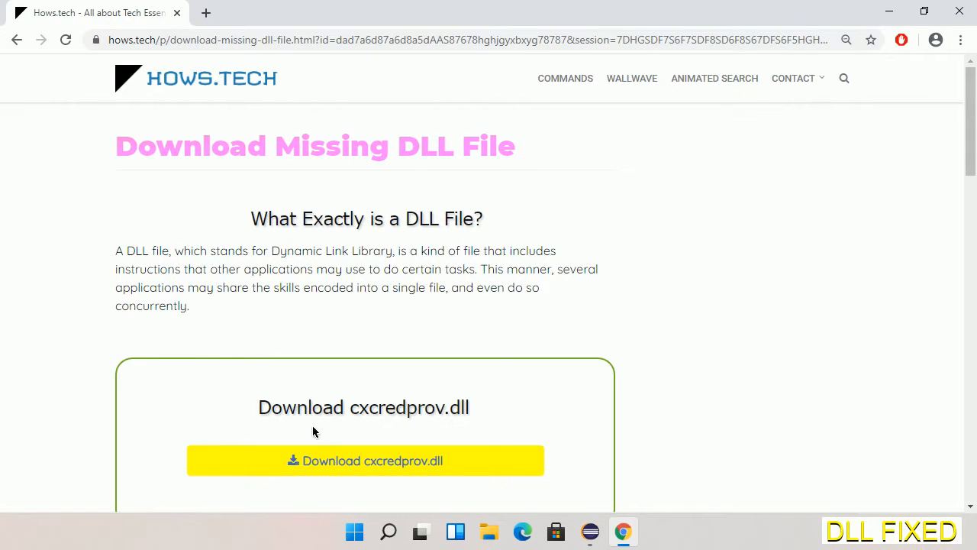
{"action": "mouse_move", "coordinate": [365, 461]}
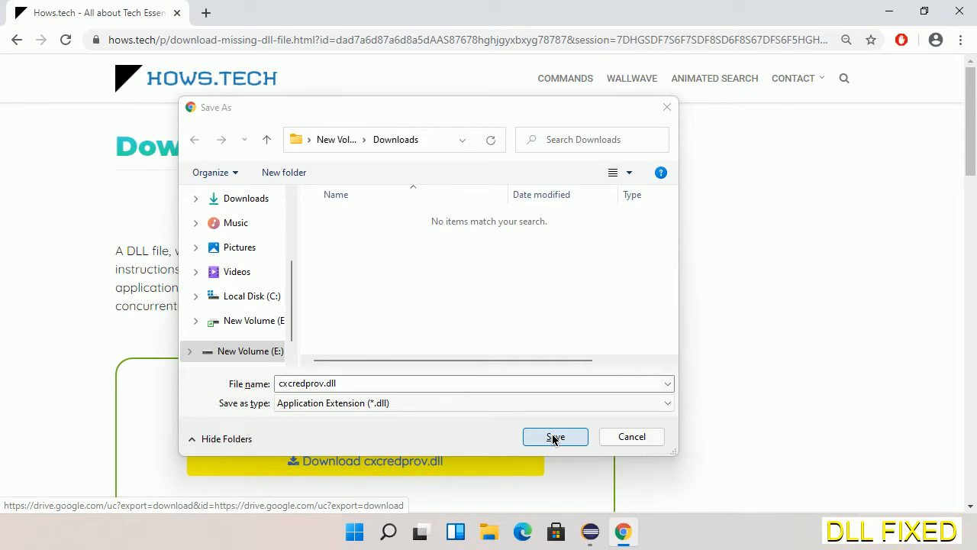
Save cxcredprov.dll from hows.tech to Downloads and open the finished download's options
{"action": "left_click", "coordinate": [555, 436]}
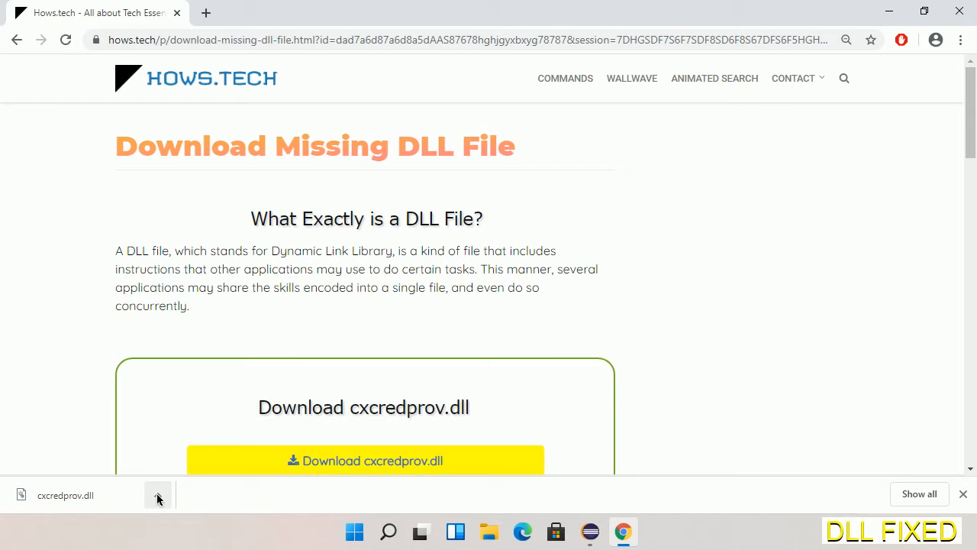
{"action": "left_click", "coordinate": [158, 495]}
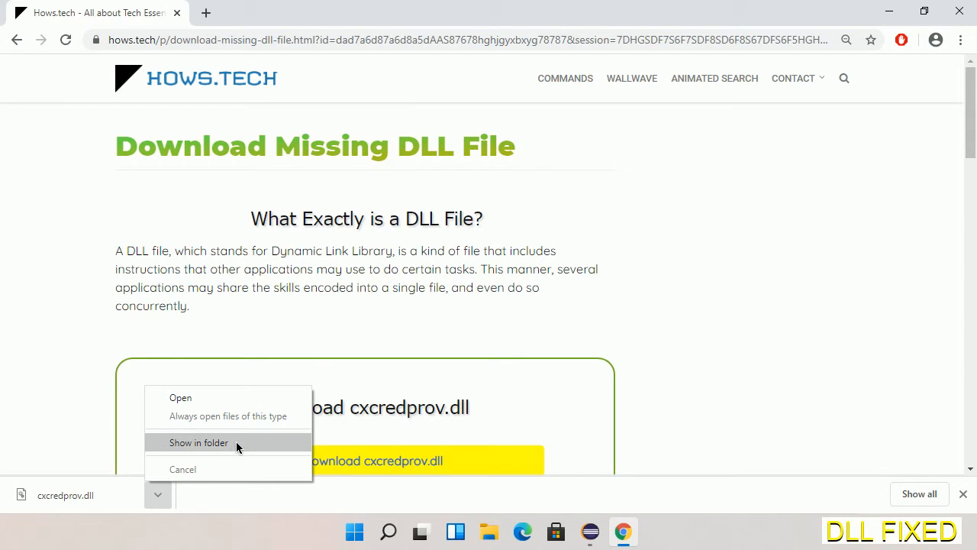
Show cxcredprov.dll in E:\Downloads in a maximized Explorer window and copy it
{"action": "left_click", "coordinate": [199, 442]}
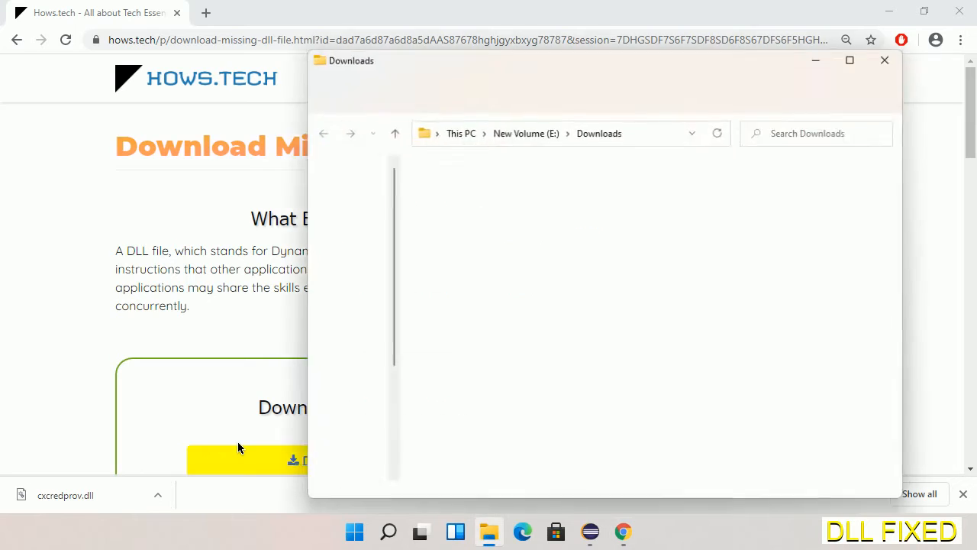
{"action": "left_click", "coordinate": [850, 61]}
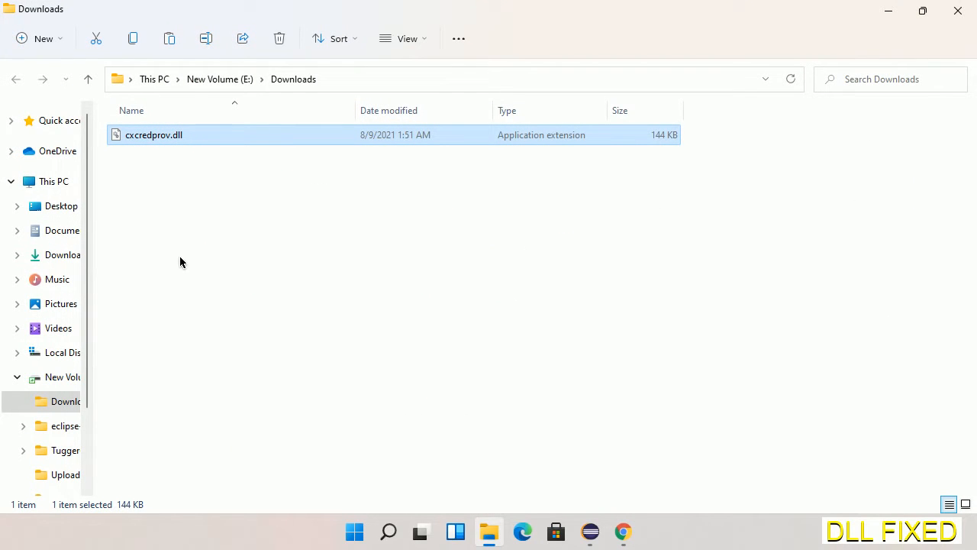
{"action": "right_click", "coordinate": [153, 135]}
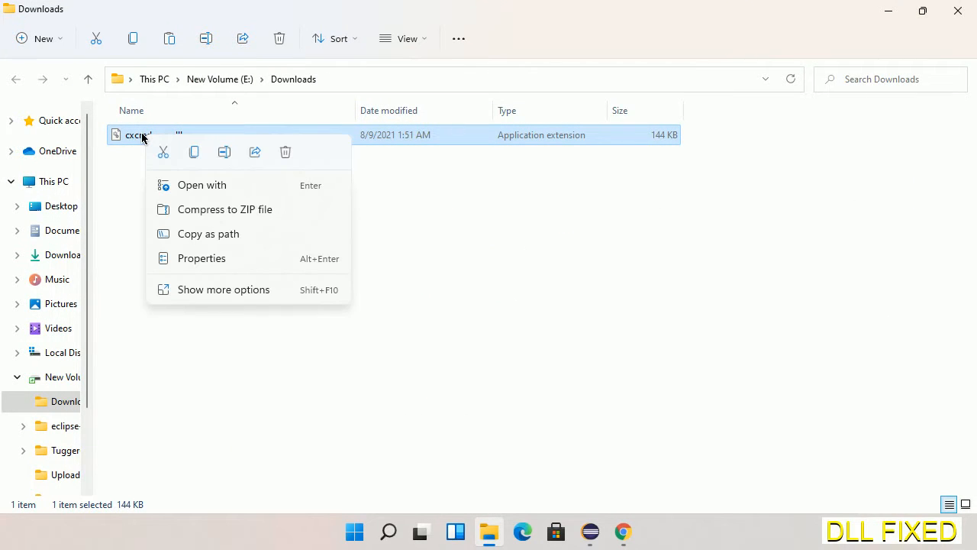
{"action": "mouse_move", "coordinate": [151, 142]}
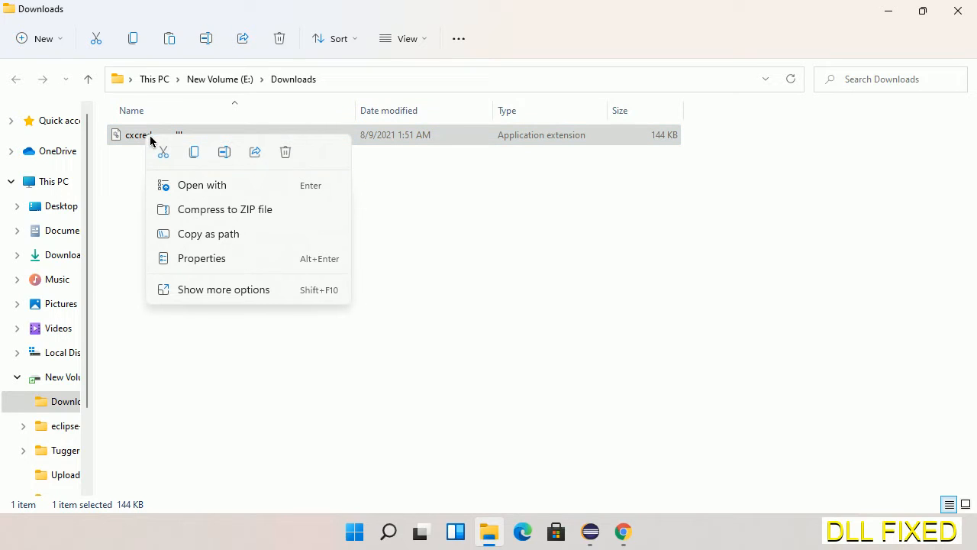
{"action": "mouse_move", "coordinate": [193, 152]}
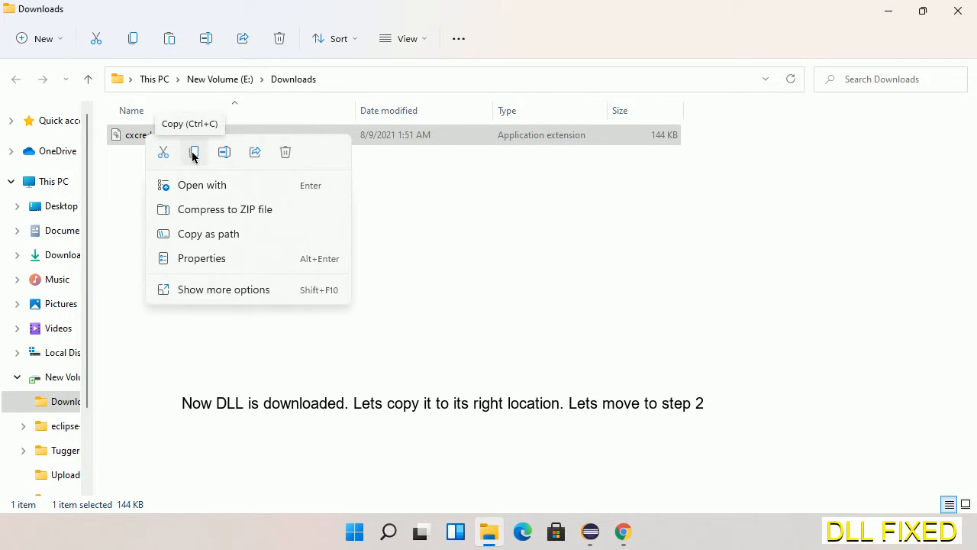
{"action": "left_click", "coordinate": [194, 152]}
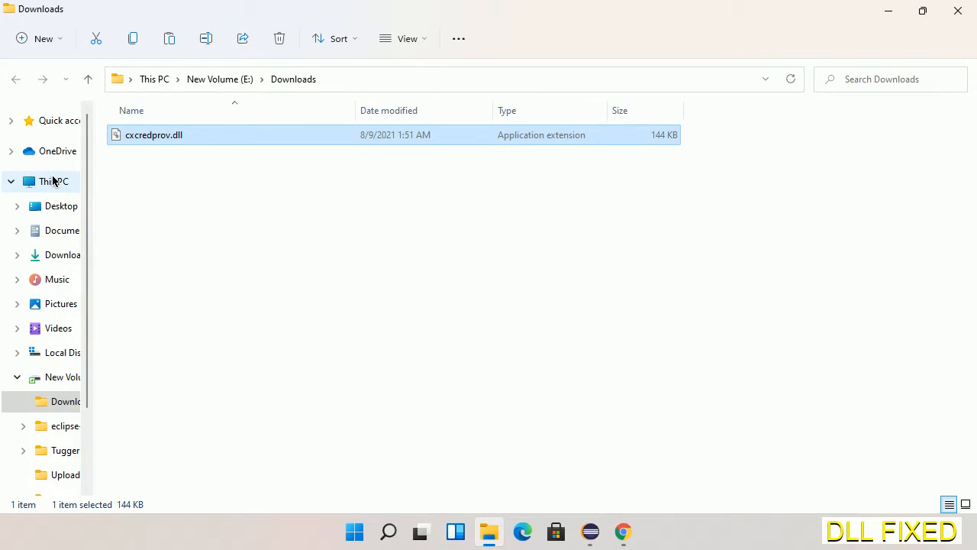
Navigate from This PC to Local Disk (C:) > Windows > System32
{"action": "left_click", "coordinate": [53, 181]}
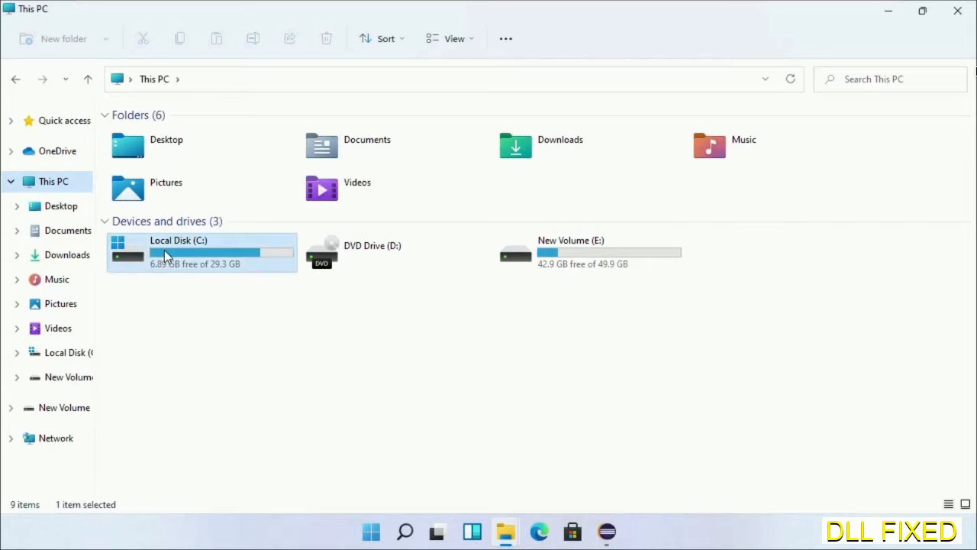
{"action": "double_click", "coordinate": [178, 252]}
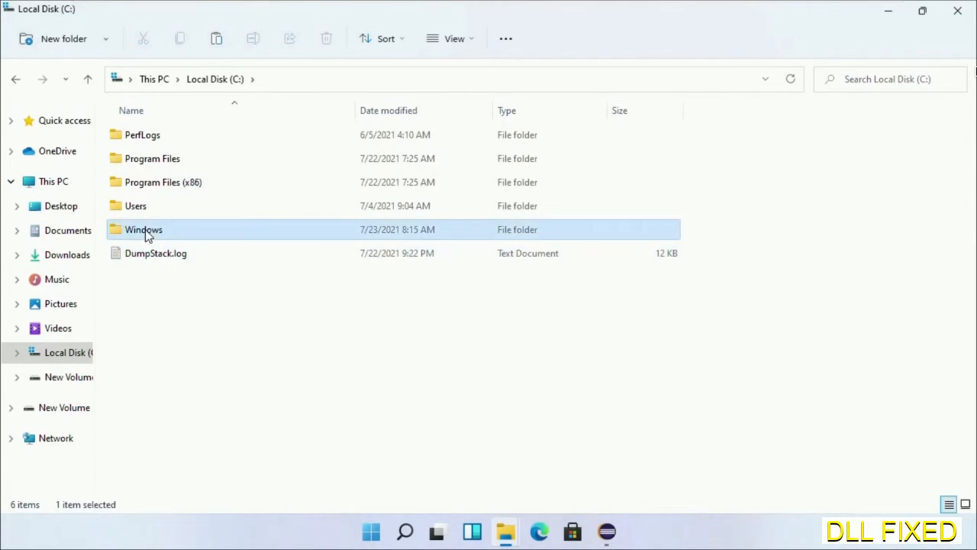
{"action": "double_click", "coordinate": [143, 229]}
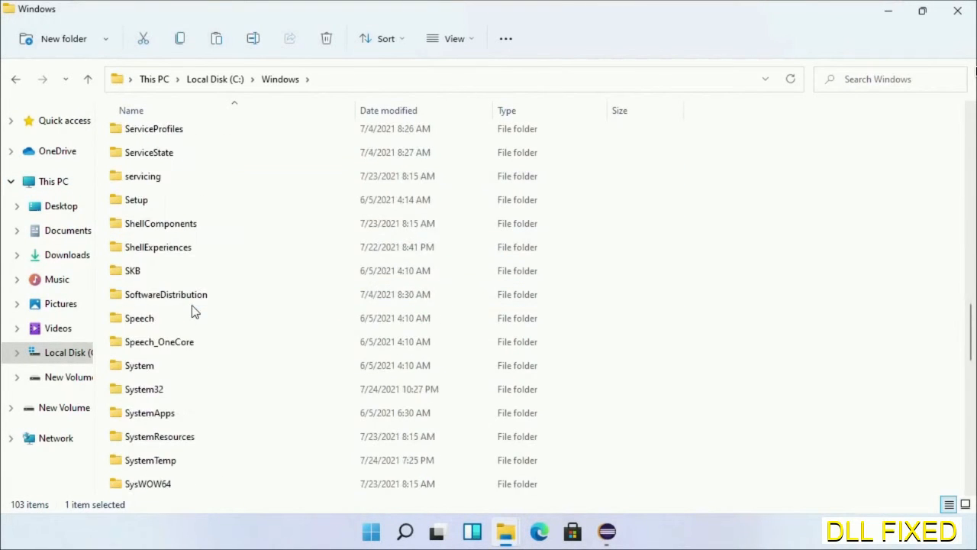
{"action": "scroll", "scroll_direction": "down", "scroll_amount": 3}
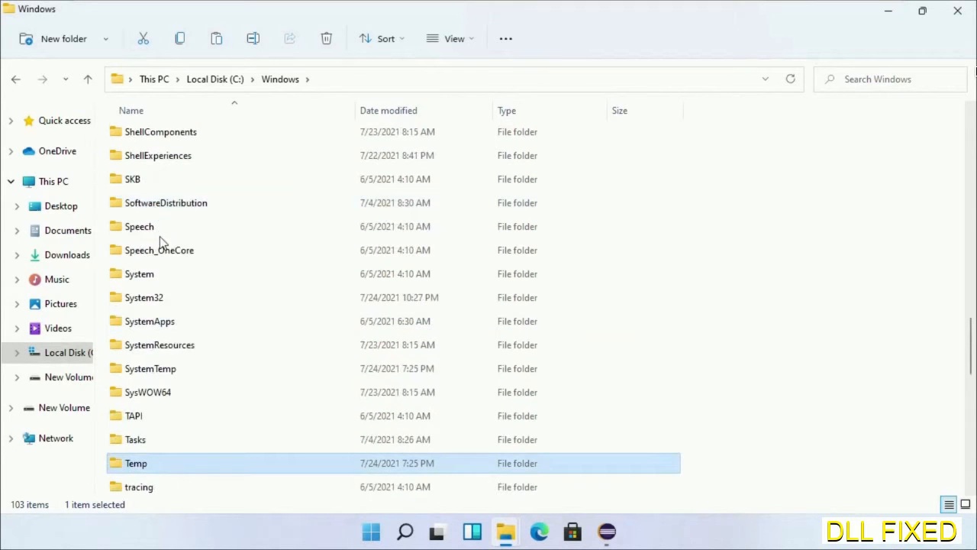
{"action": "double_click", "coordinate": [143, 297]}
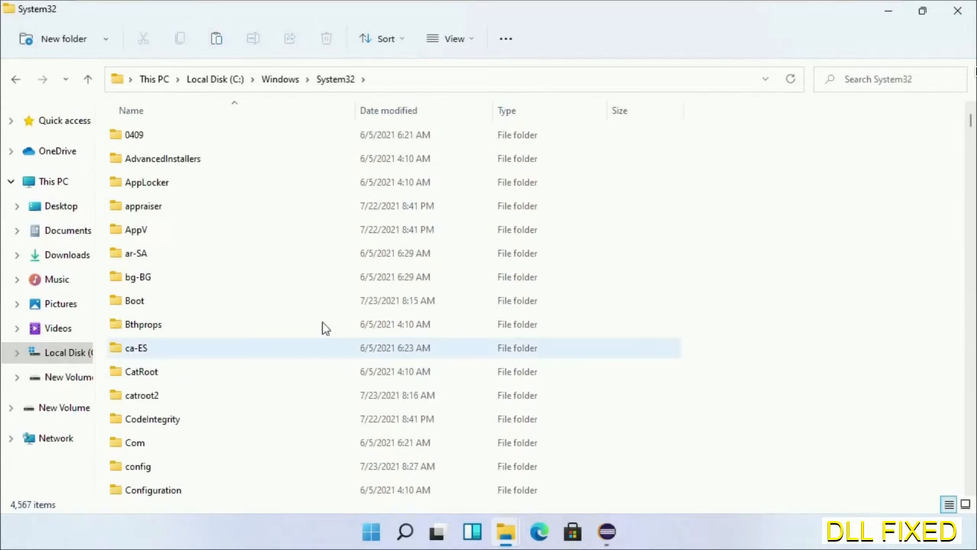
Paste cxcredprov.dll into System32 and grant administrator permission
{"action": "right_click", "coordinate": [324, 328]}
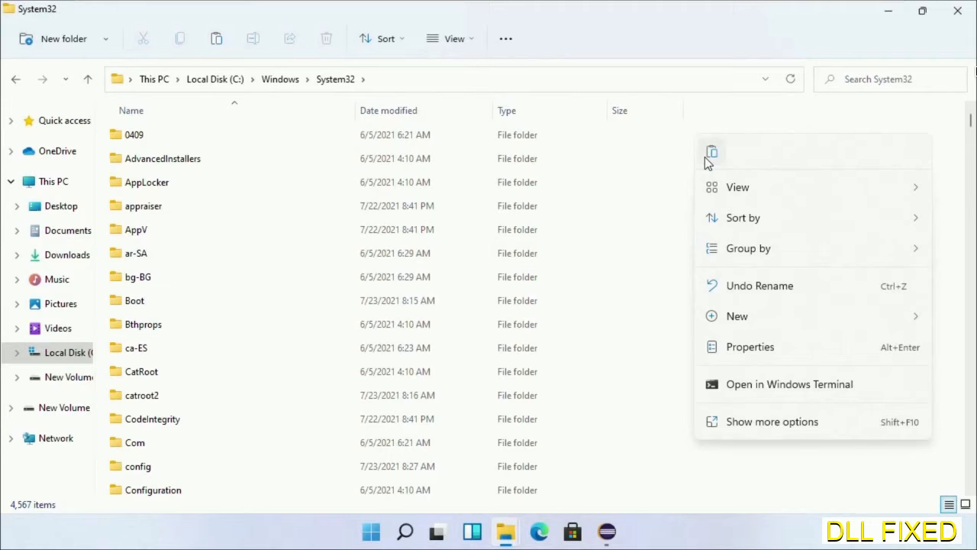
{"action": "left_click", "coordinate": [710, 151]}
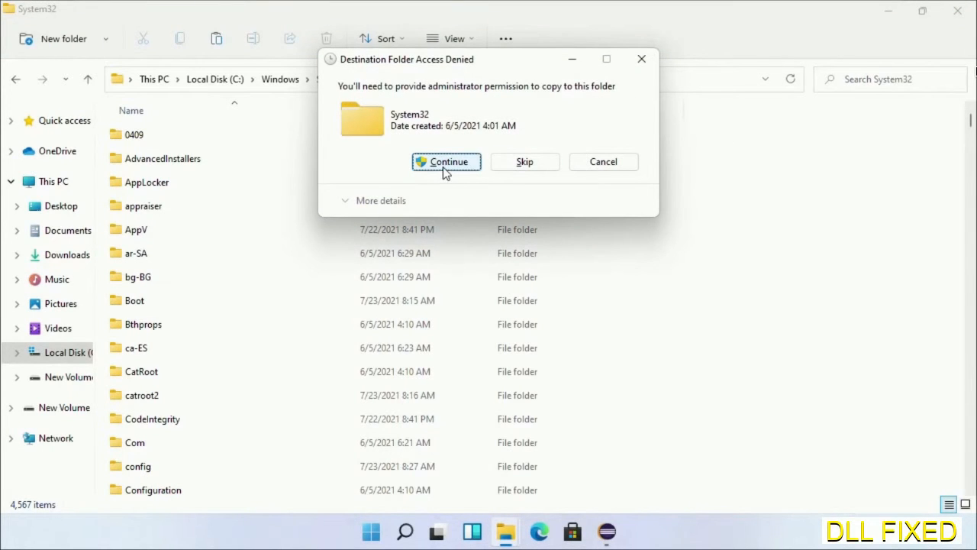
{"action": "left_click", "coordinate": [446, 161]}
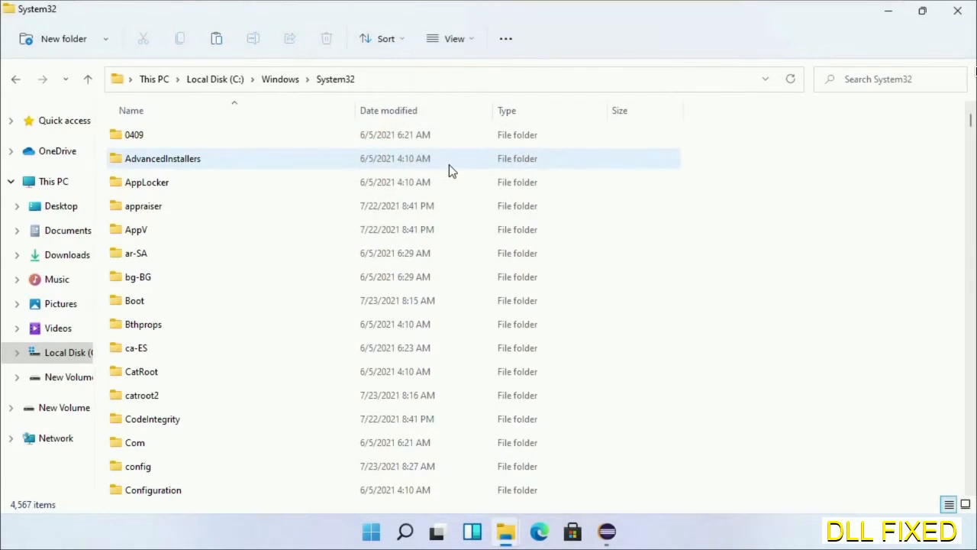
{"action": "mouse_move", "coordinate": [405, 532]}
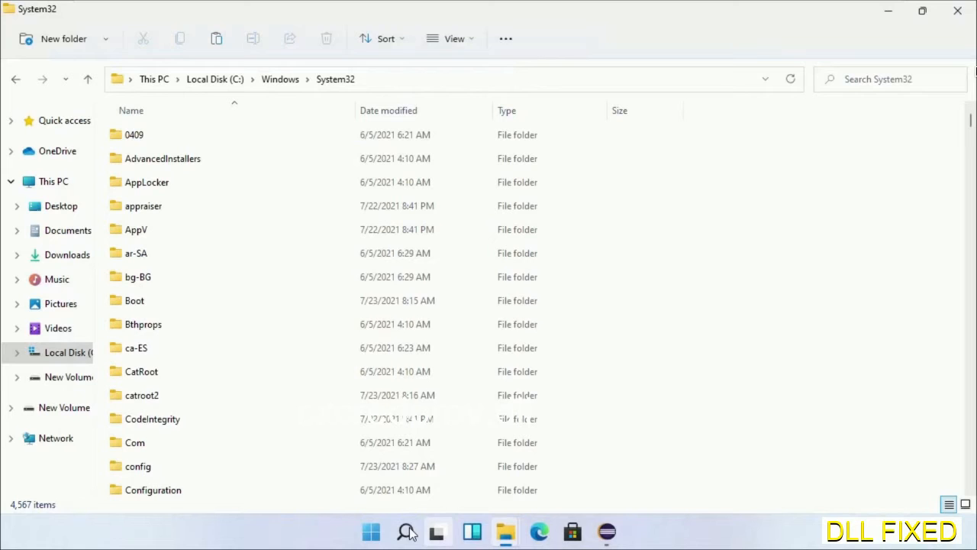
Search for Task Manager and run it as administrator
{"action": "type", "text": "task"}
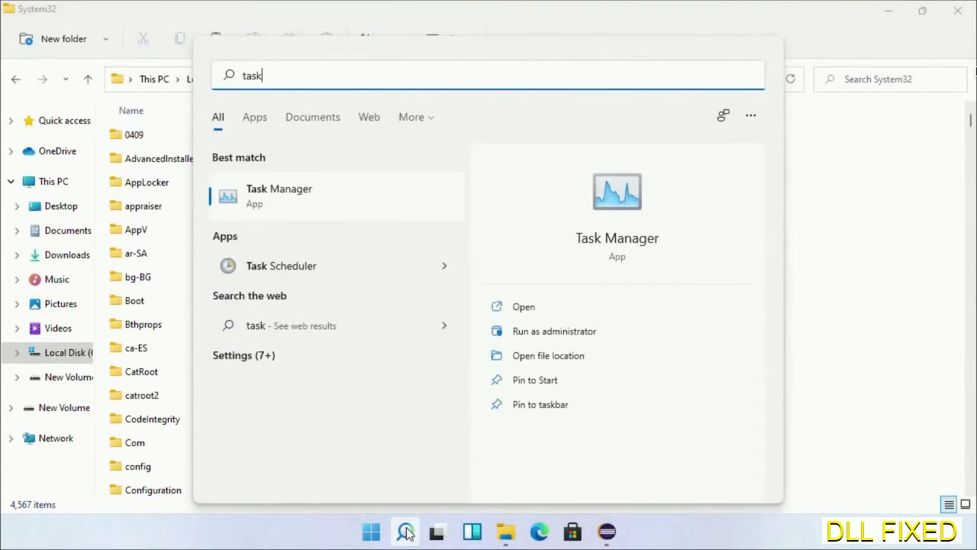
{"action": "right_click", "coordinate": [279, 195]}
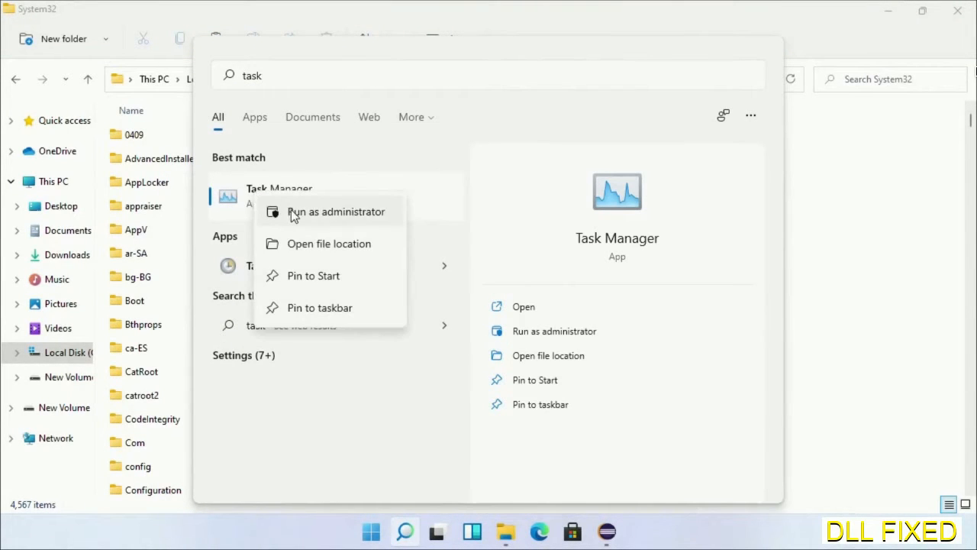
{"action": "left_click", "coordinate": [335, 212]}
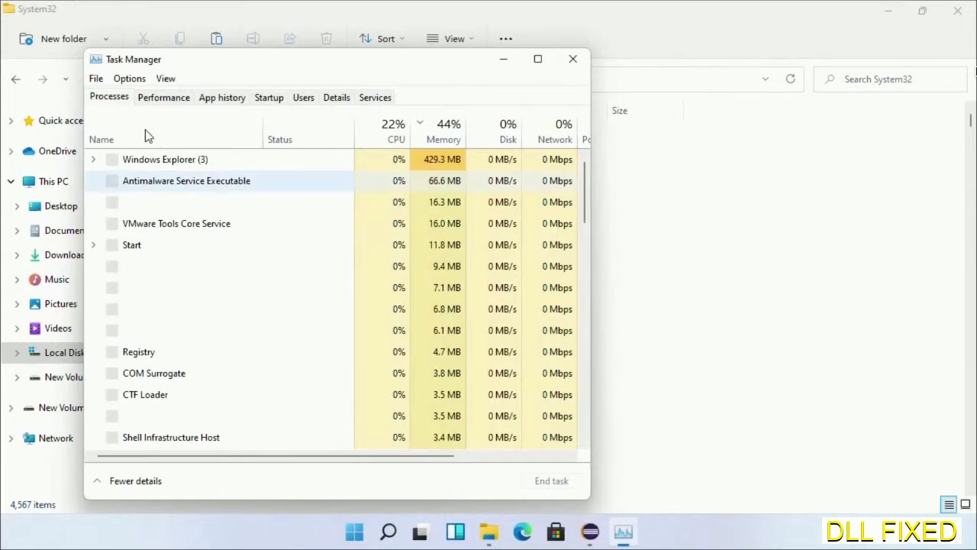
Run C:\Windows\System32\cmd.exe as a new task with administrative privileges
{"action": "left_click", "coordinate": [96, 78]}
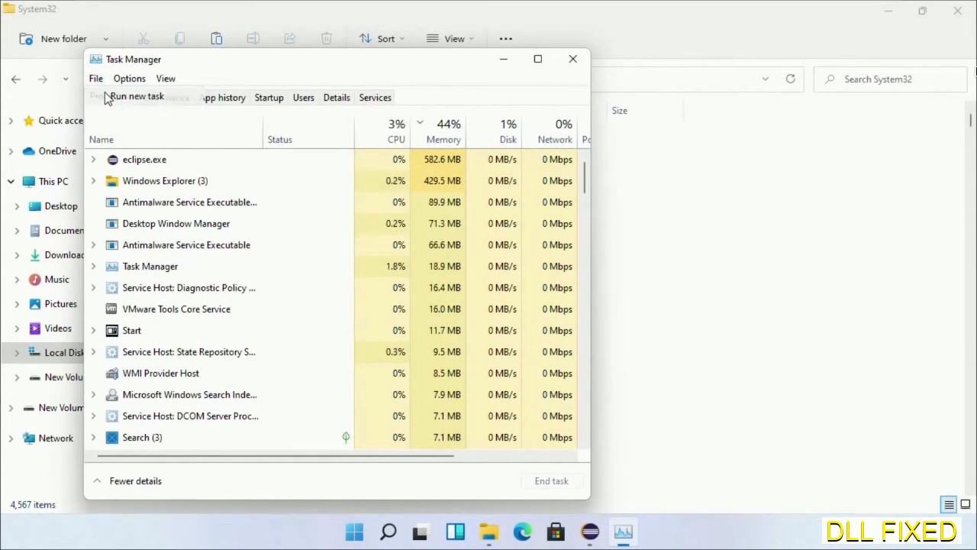
{"action": "left_click", "coordinate": [138, 96]}
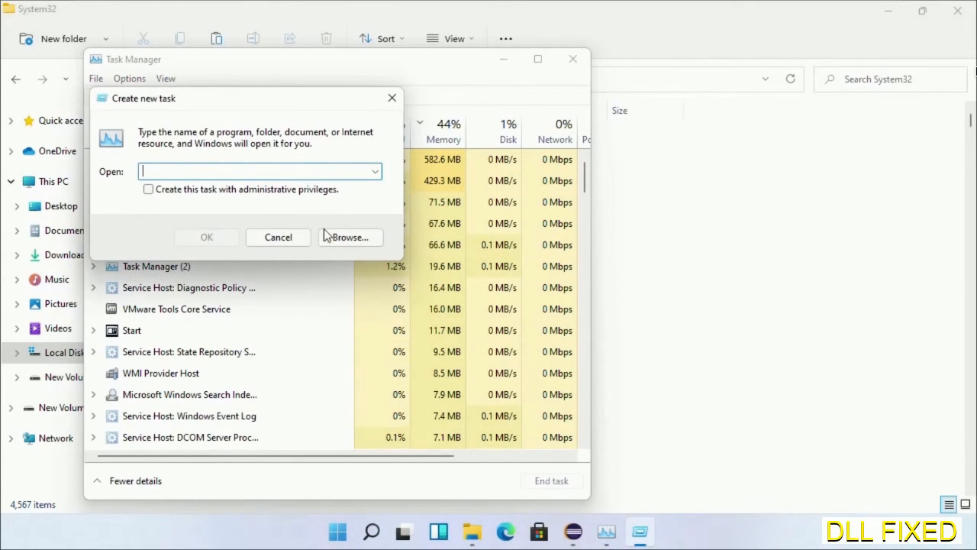
{"action": "left_click", "coordinate": [349, 237]}
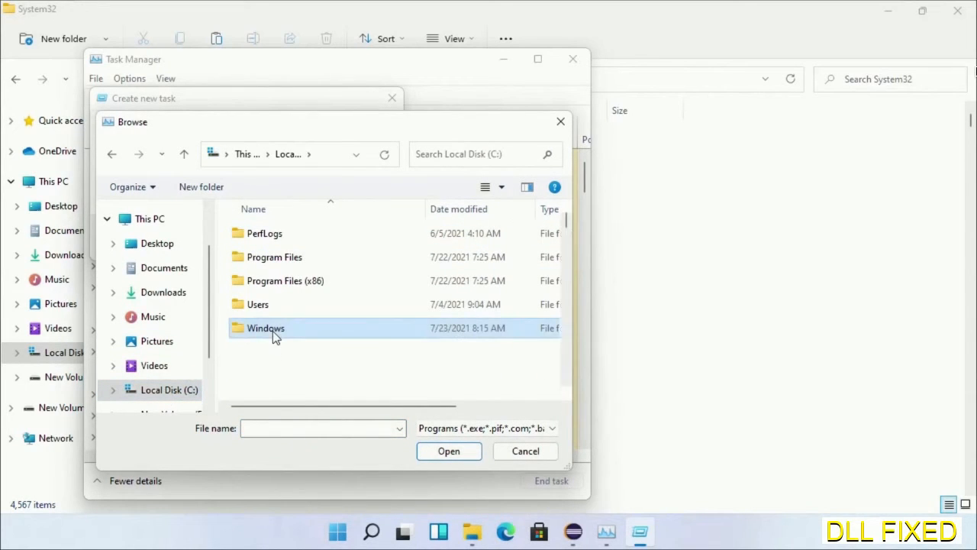
{"action": "double_click", "coordinate": [266, 327]}
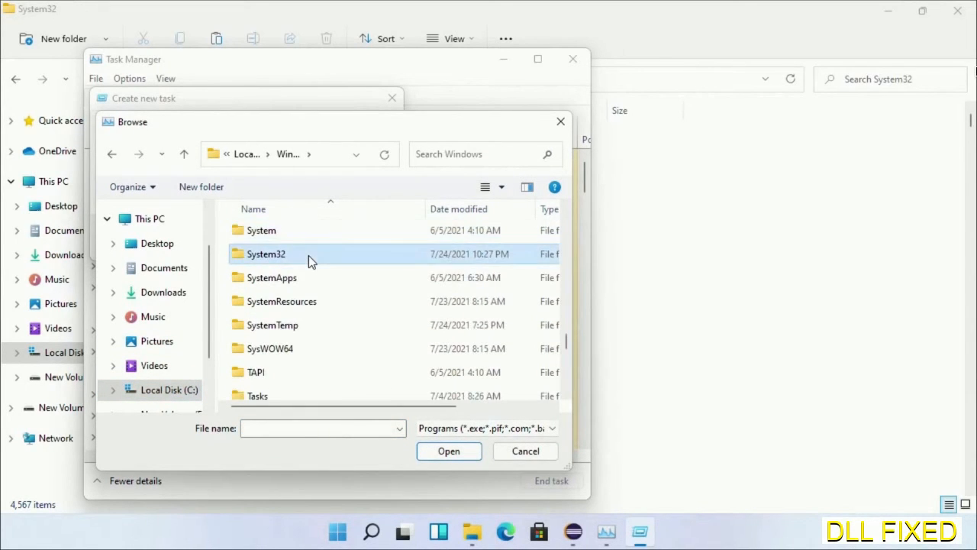
{"action": "double_click", "coordinate": [265, 253]}
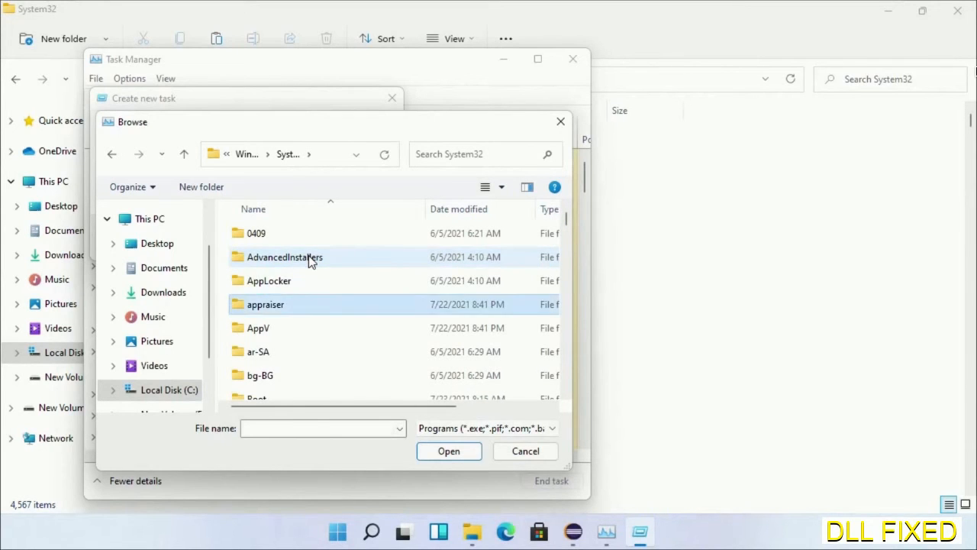
{"action": "scroll", "scroll_direction": "down", "scroll_amount": 3}
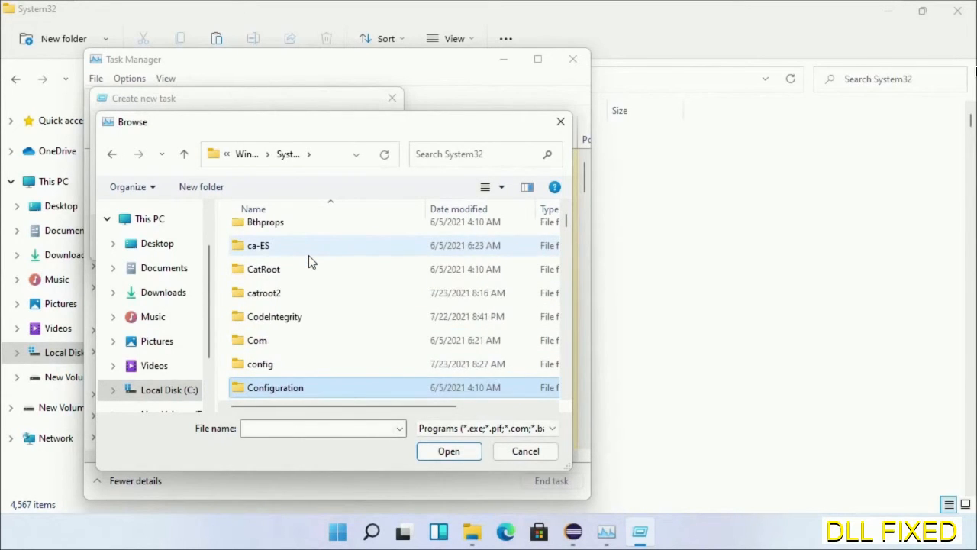
{"action": "scroll", "scroll_direction": "down", "scroll_amount": 3}
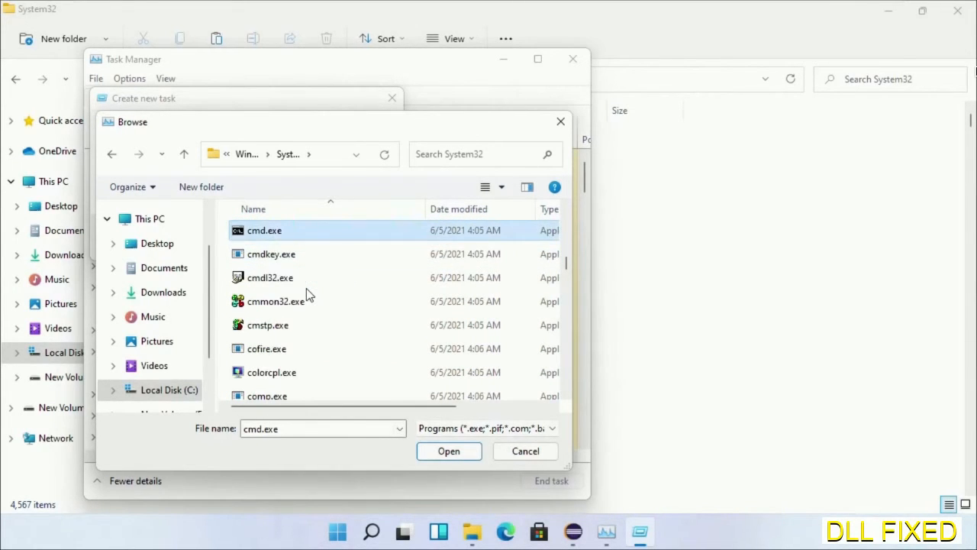
{"action": "left_click", "coordinate": [449, 450]}
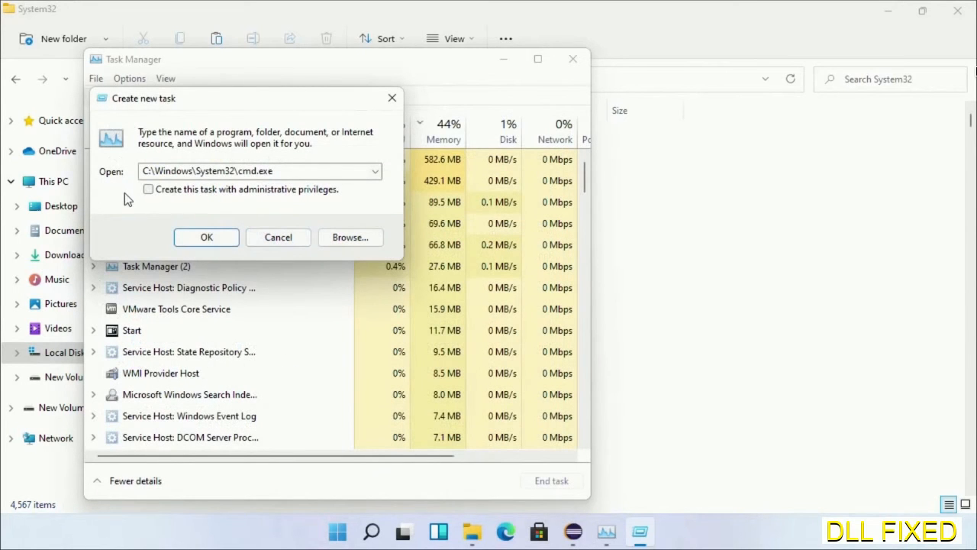
{"action": "left_click", "coordinate": [148, 189]}
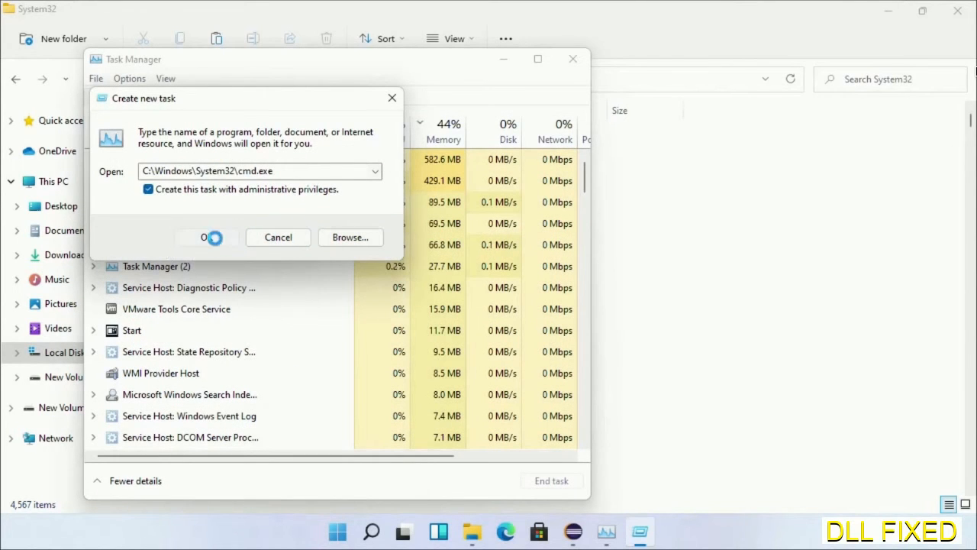
{"action": "left_click", "coordinate": [206, 237]}
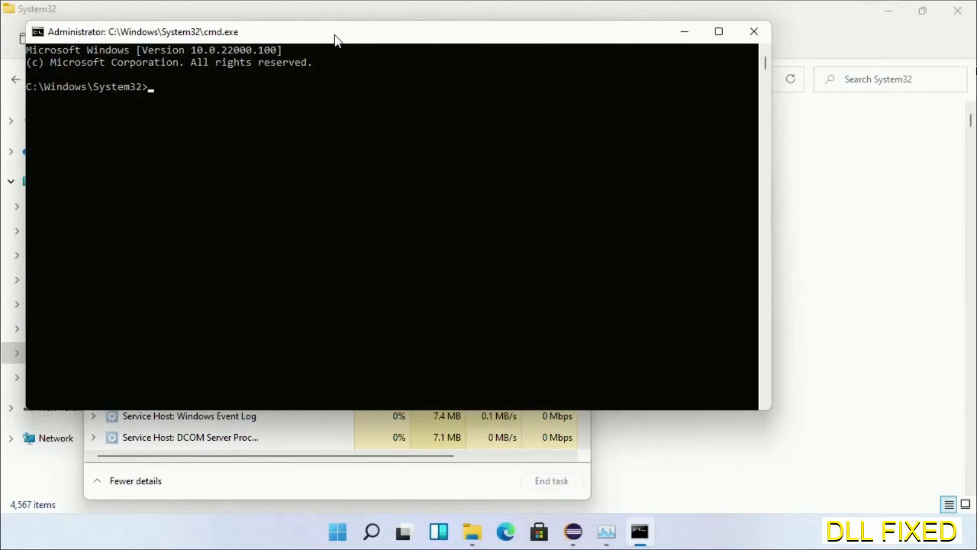
Run chkdsk c: /f /r and confirm Y to schedule it for restart
{"action": "type", "text": "chkdsk c /f /r"}
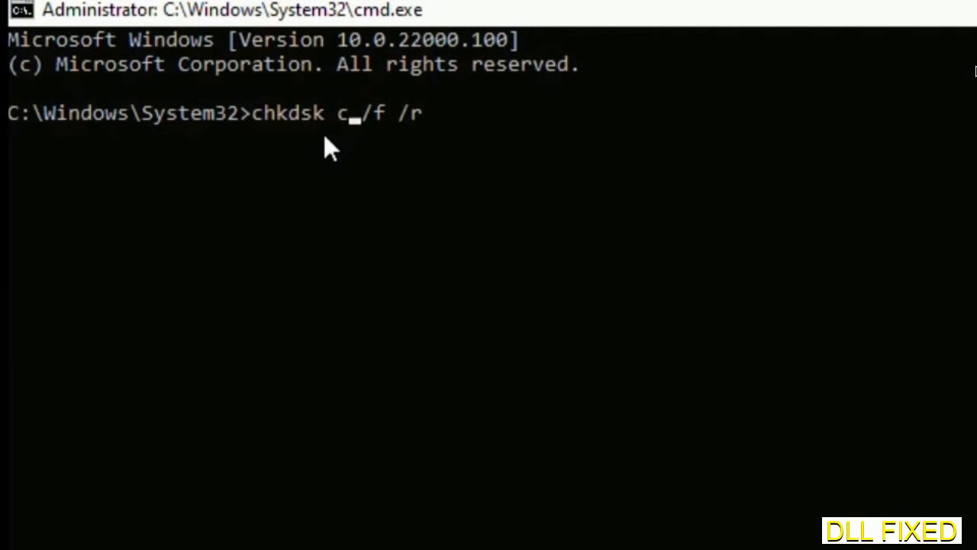
{"action": "type", "text": ":"}
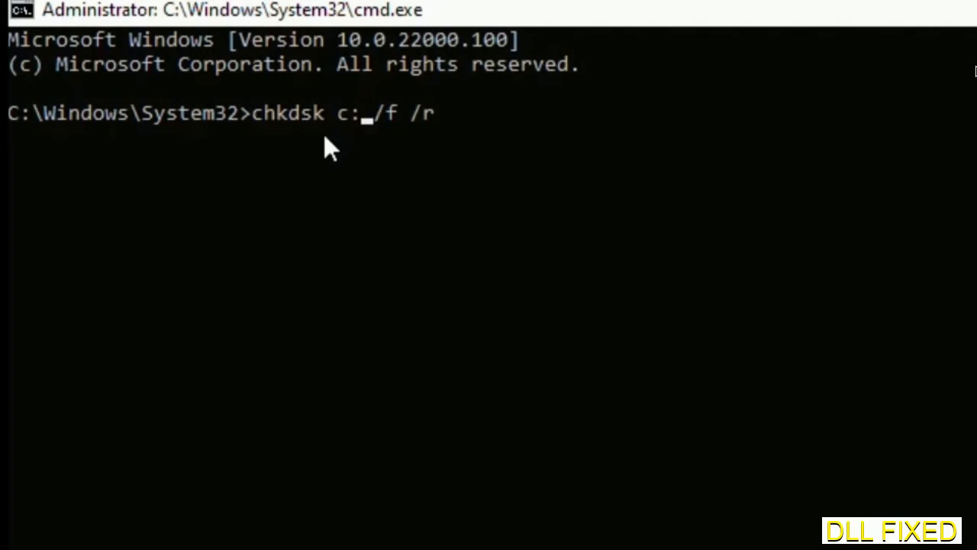
{"action": "key", "text": "Return"}
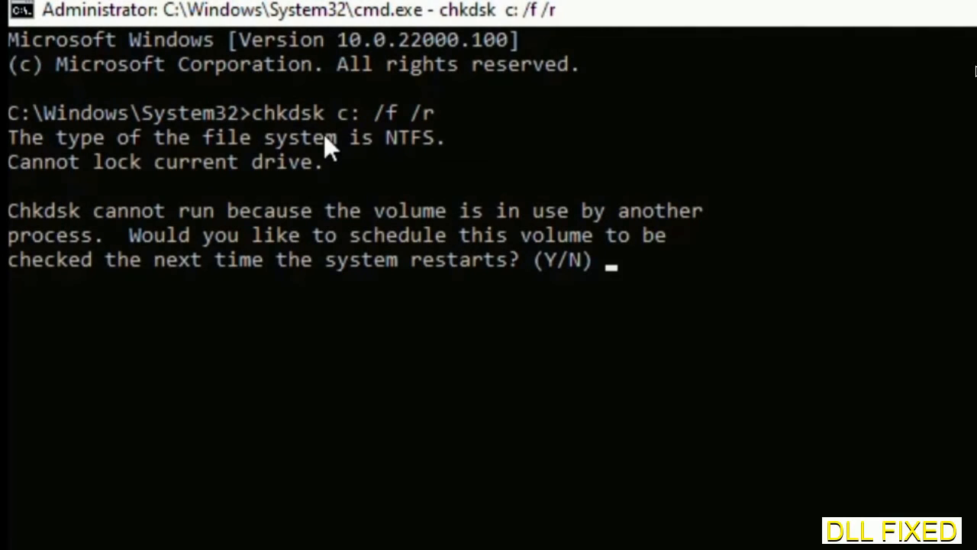
{"action": "type", "text": "Y"}
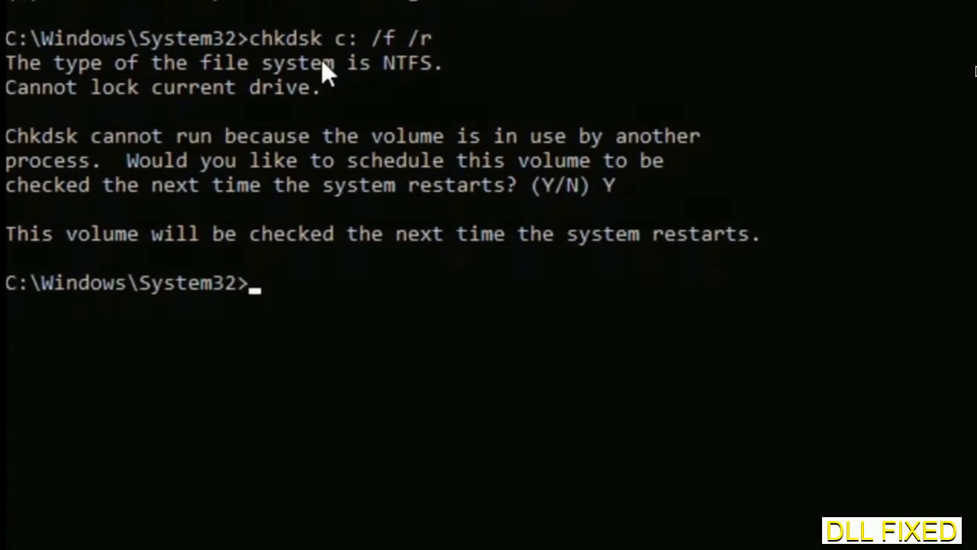
Enter the sfc /scannow system file scan command
{"action": "type", "text": "s"}
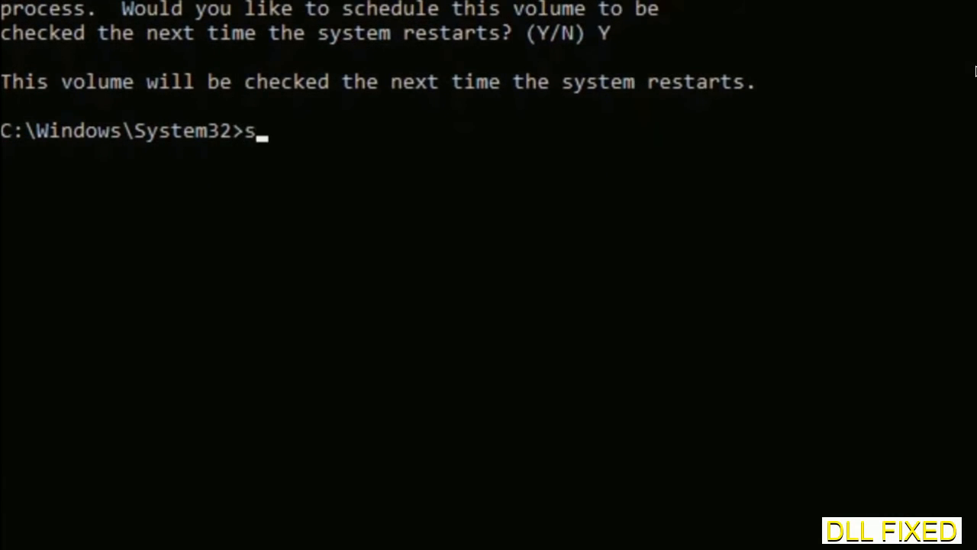
{"action": "type", "text": "fc /s"}
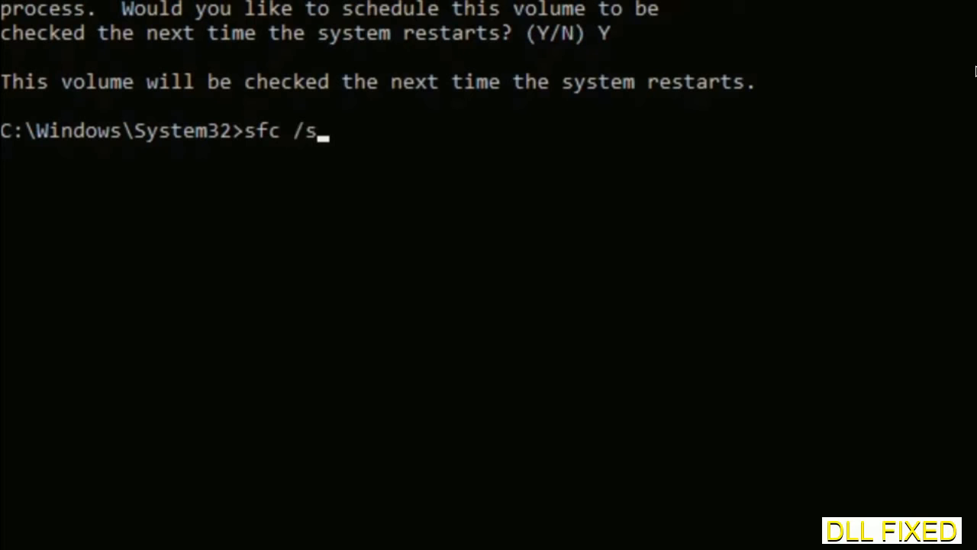
{"action": "type", "text": "cannow"}
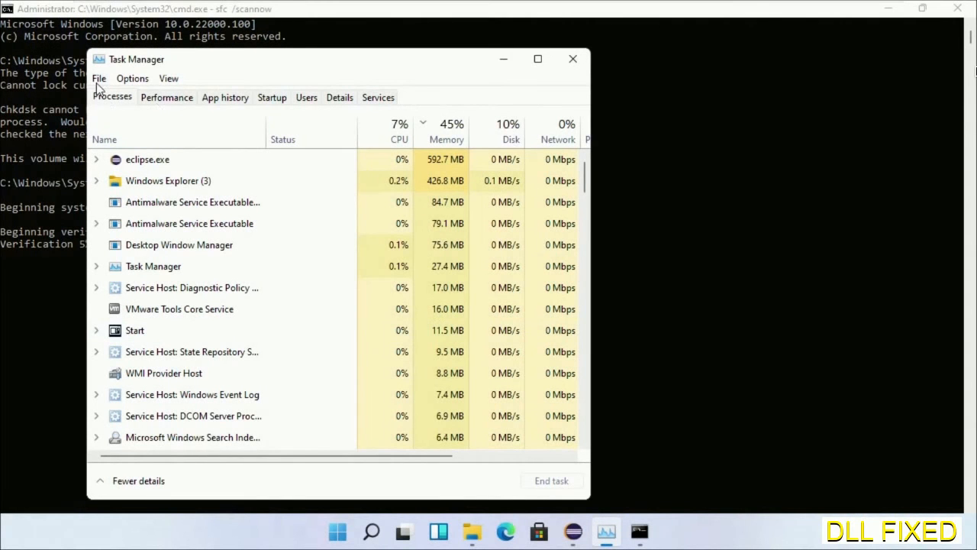
Launch another cmd.exe with admin privileges via Task Manager's Run new task
{"action": "left_click", "coordinate": [98, 78]}
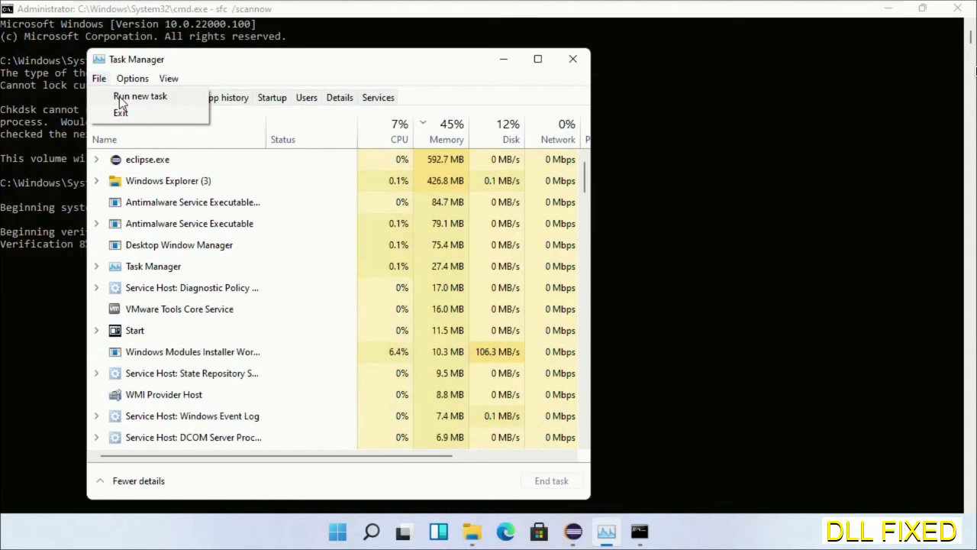
{"action": "left_click", "coordinate": [140, 96]}
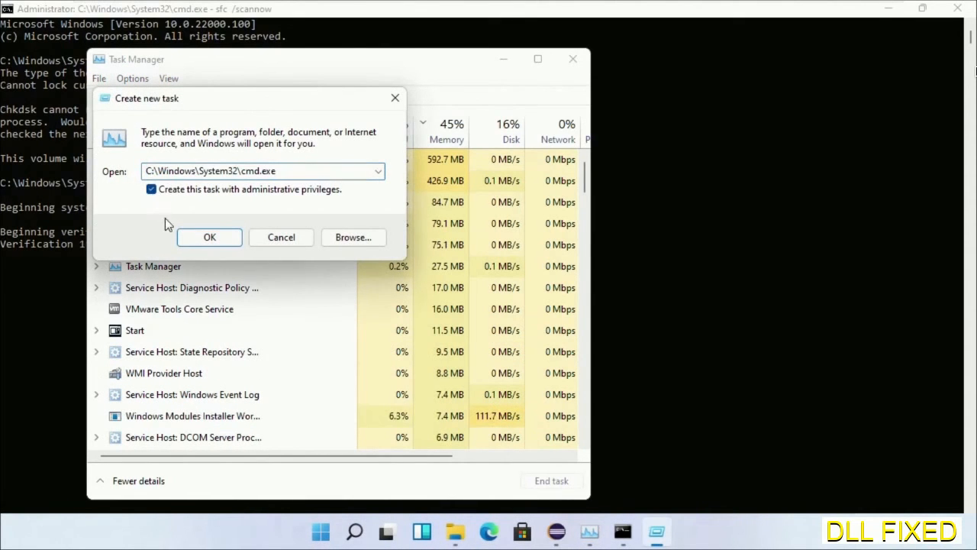
{"action": "left_click", "coordinate": [209, 237]}
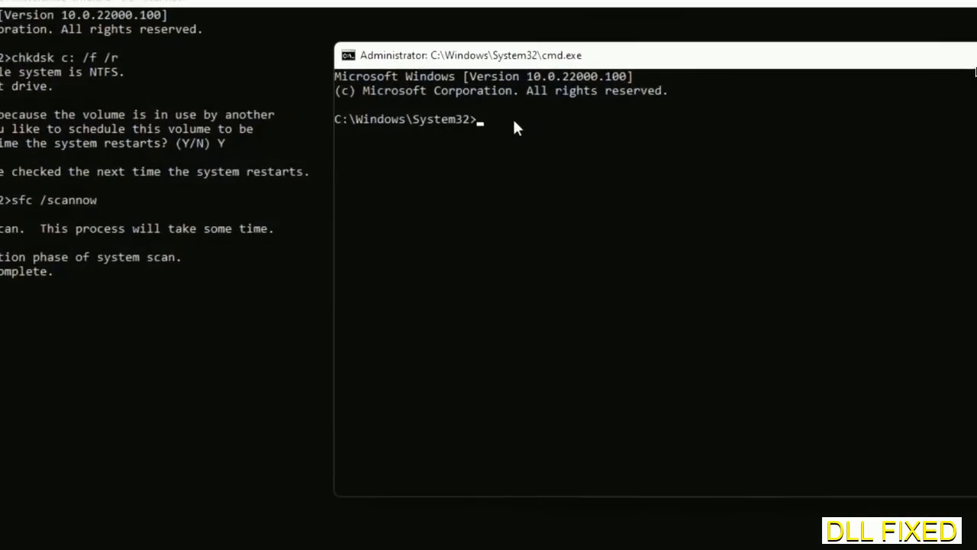
Type regsvr32 "C:\Windows\System32\myMissingDllFile.dll", select the placeholder name, and open Windows search
{"action": "type", "text": "regsvr32 \"C:\\Windows\\System32\\myMissingDllFile.dll\""}
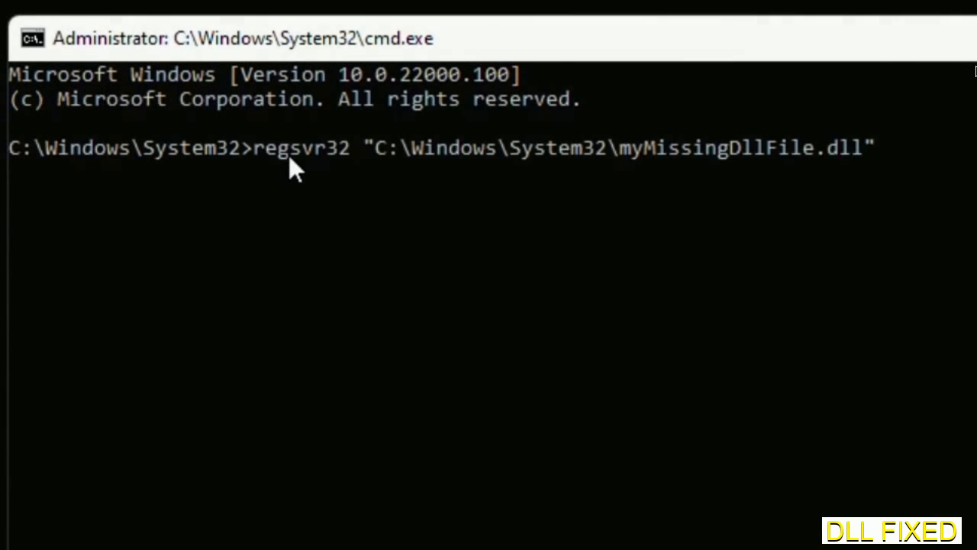
{"action": "mouse_move", "coordinate": [626, 164]}
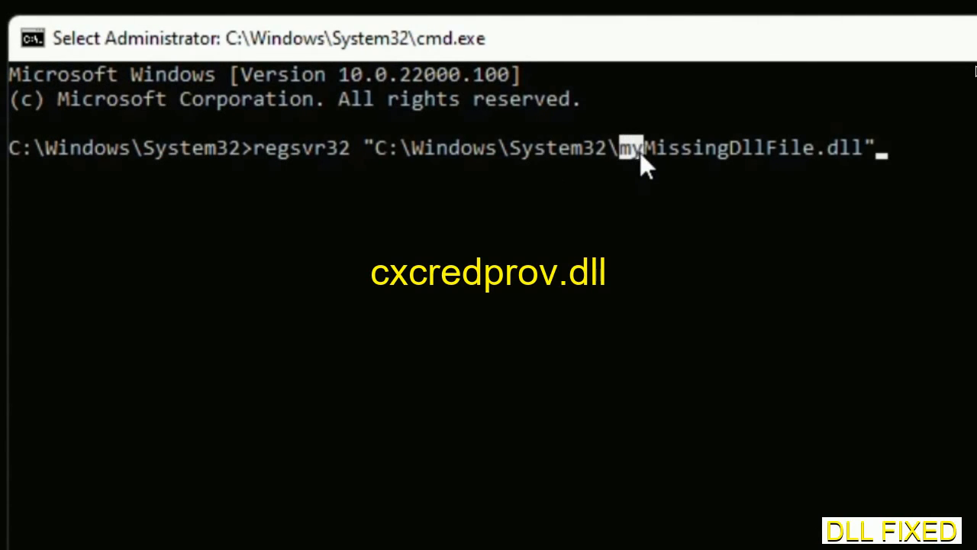
{"action": "left_click_drag", "start_coordinate": [626, 147], "coordinate": [863, 147]}
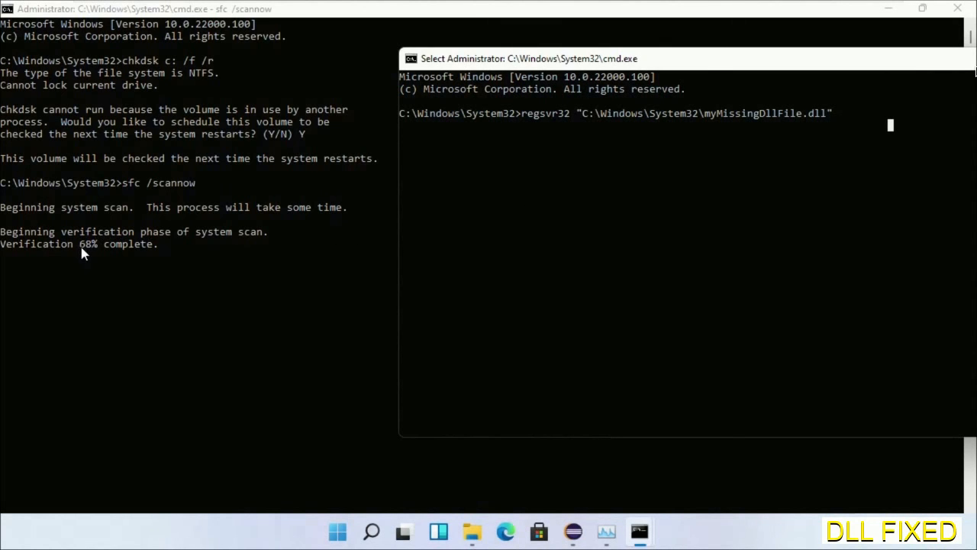
{"action": "mouse_move", "coordinate": [359, 542]}
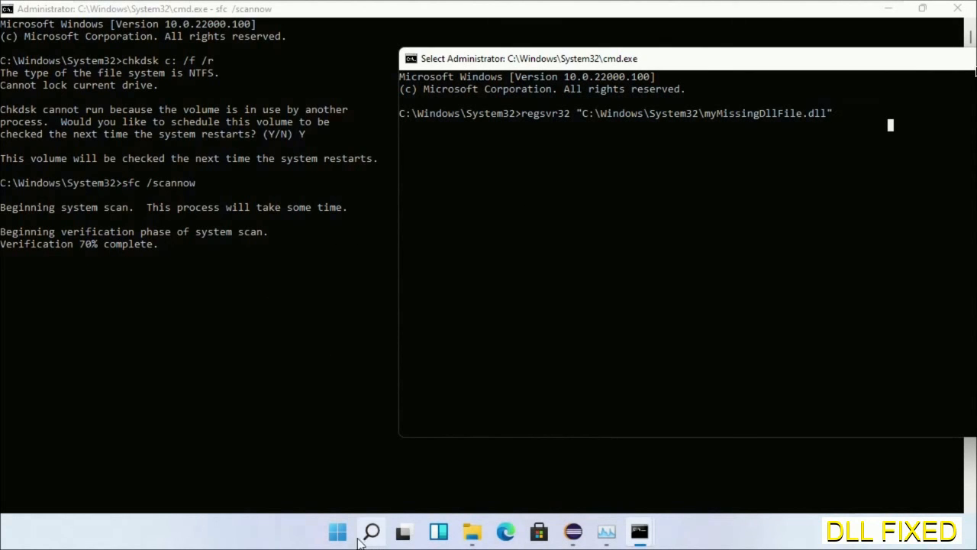
{"action": "left_click", "coordinate": [371, 531]}
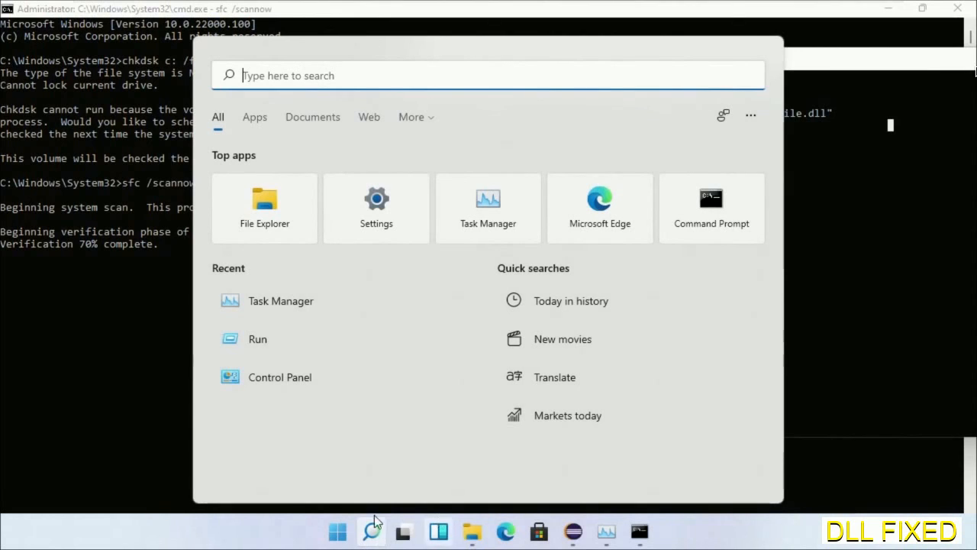